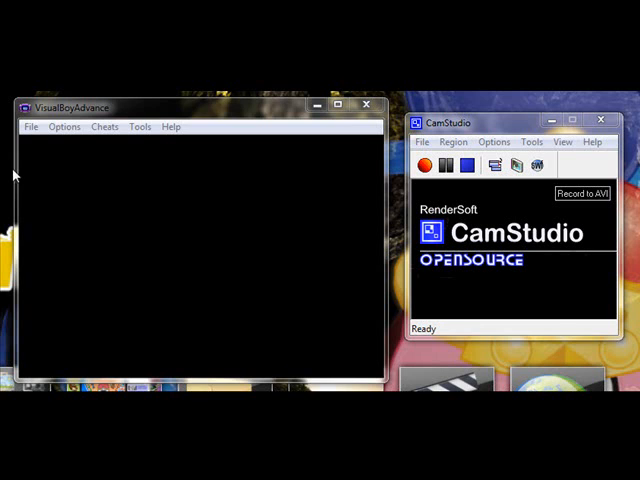
mouse_move(144, 232)
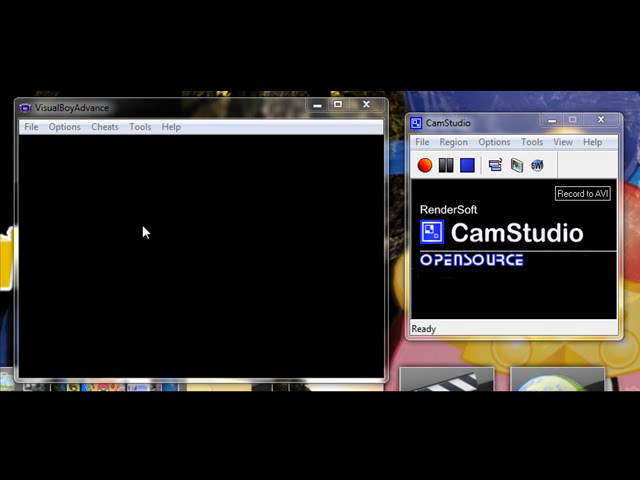
mouse_move(56, 116)
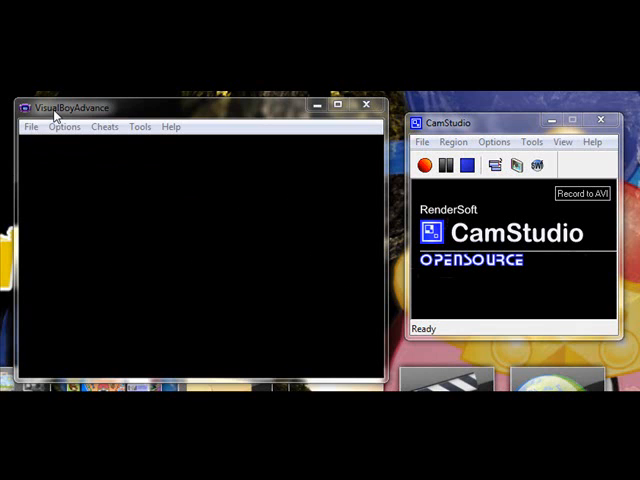
mouse_move(56, 116)
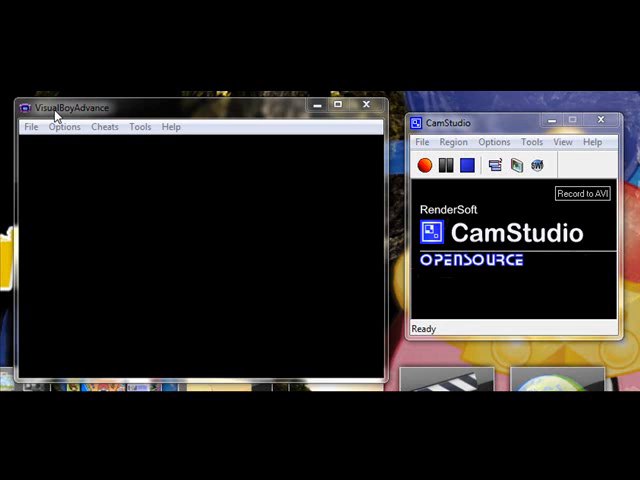
Browse the File, Tools, Help and Options menus, ending on the video size choices at 1x.
left_click(30, 126)
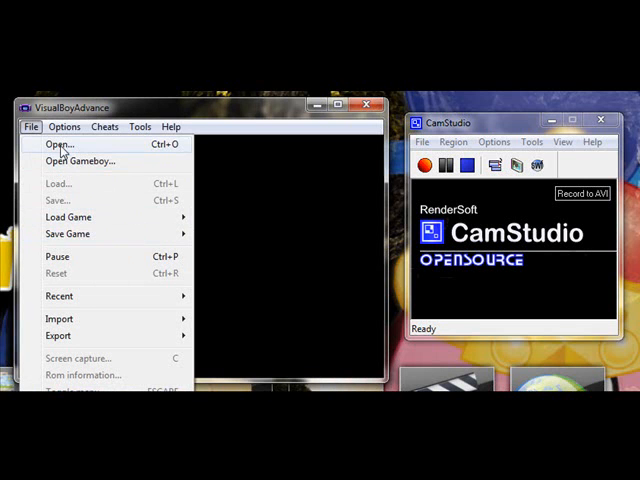
mouse_move(60, 318)
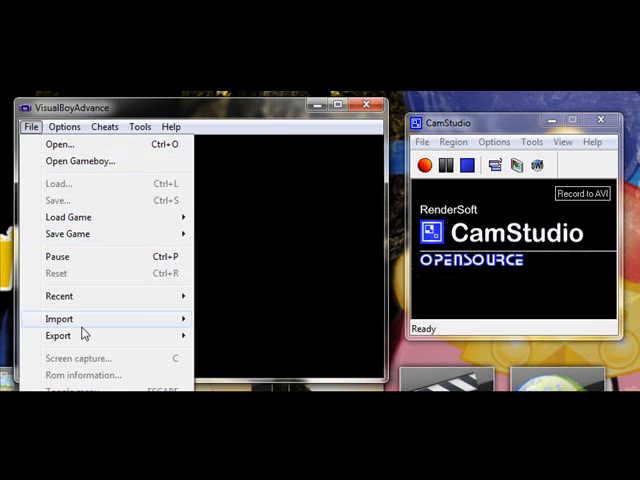
left_click(140, 126)
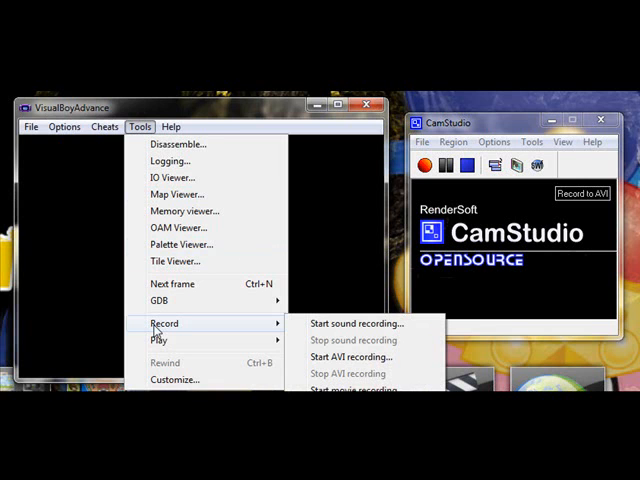
left_click(170, 126)
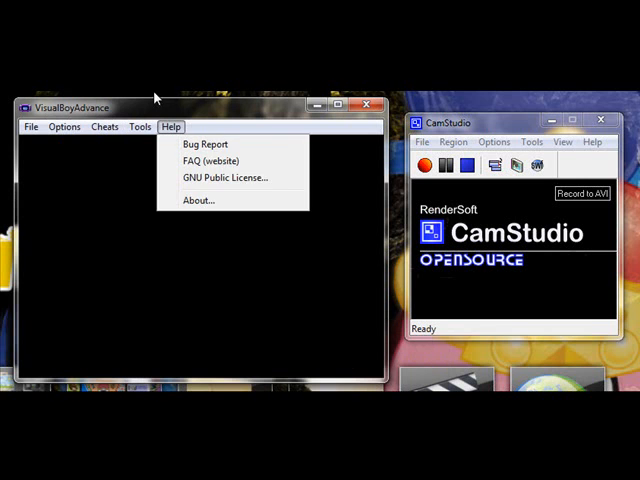
left_click(64, 126)
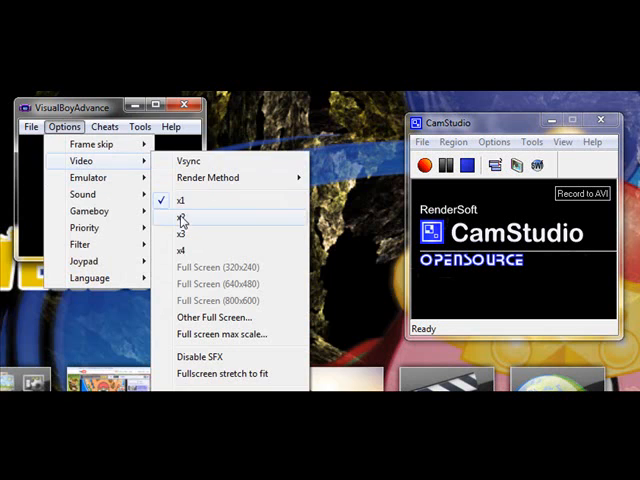
Look over the Emulator, Gameboy and Priority submenus unchanged, then return to the File menu.
left_click(184, 214)
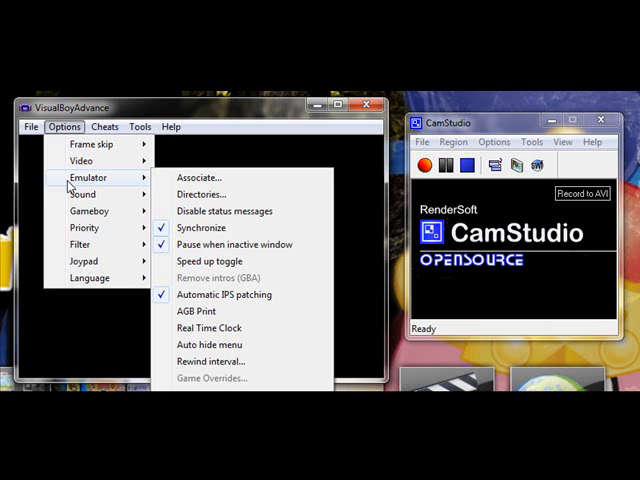
left_click(84, 194)
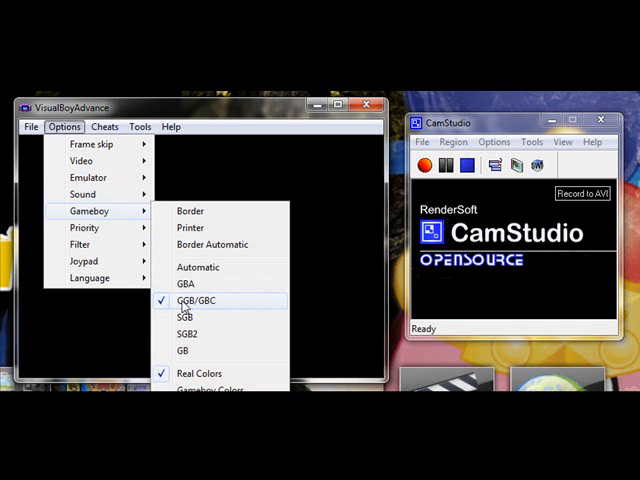
mouse_move(84, 228)
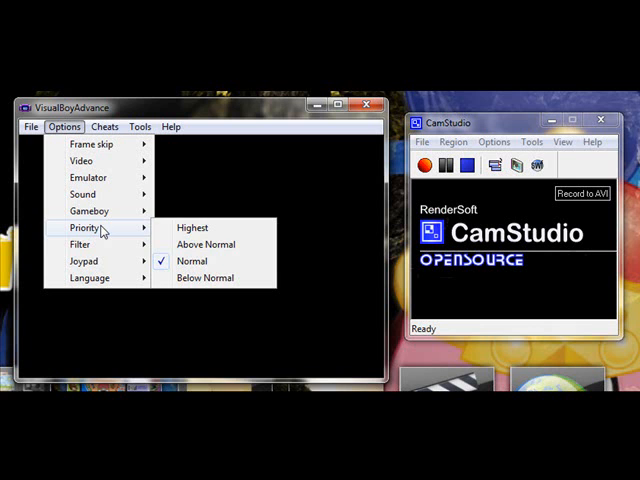
mouse_move(90, 260)
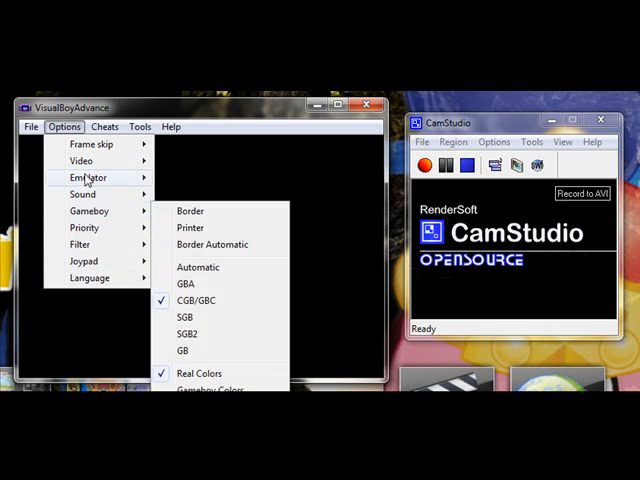
left_click(32, 126)
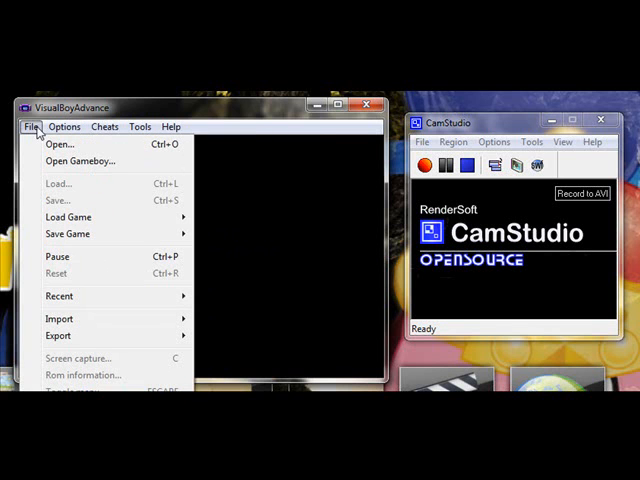
Load Mario Golf - Advance Tour from its Downloads folder so the title screen runs.
left_click(60, 144)
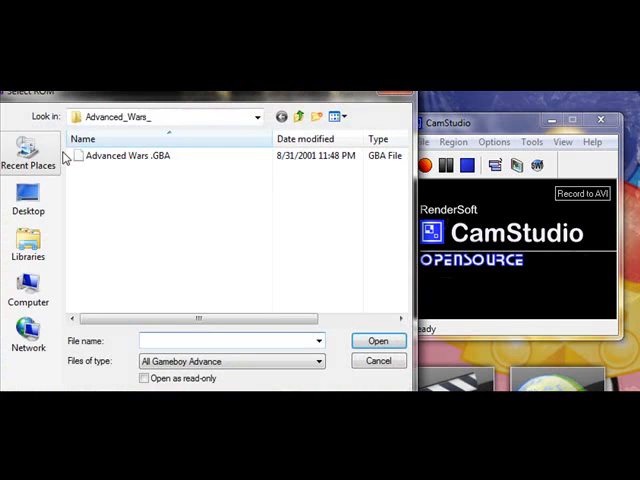
left_click(300, 116)
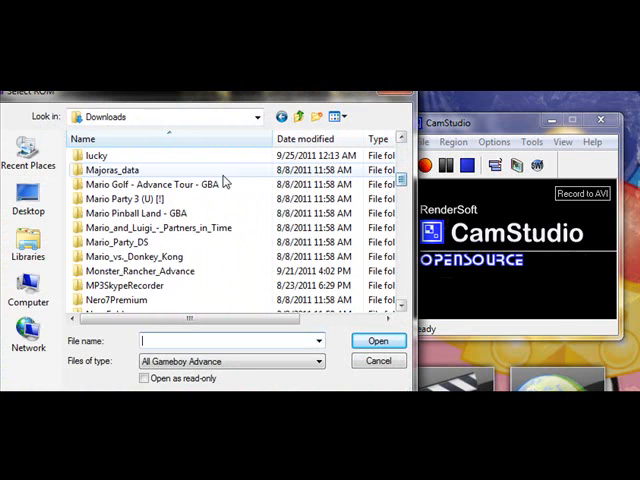
double_click(150, 184)
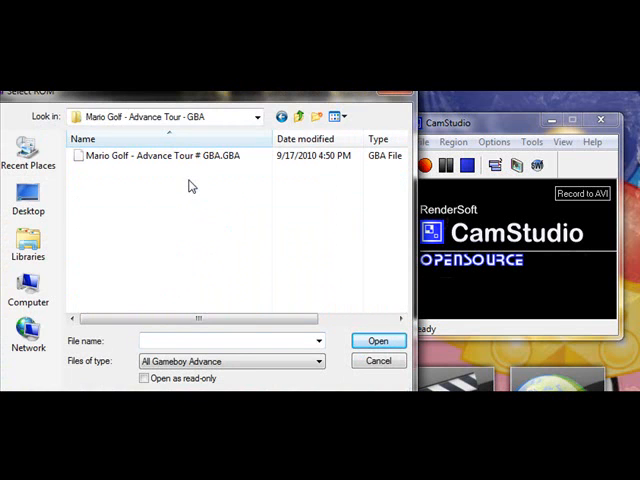
left_click(380, 340)
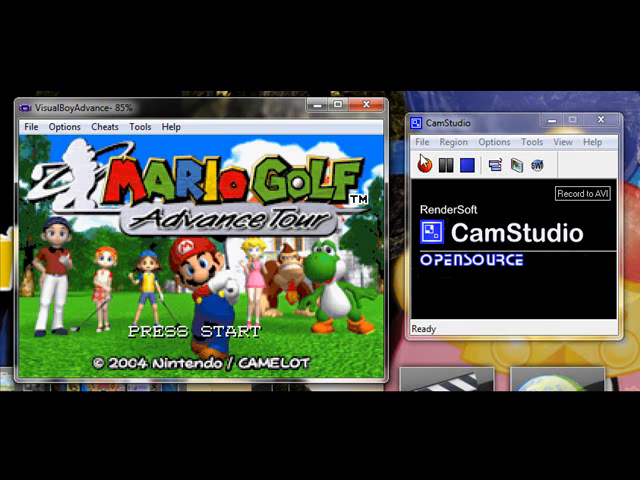
Start a CamStudio recording with the region drawn around the VisualBoyAdvance window.
left_click(424, 164)
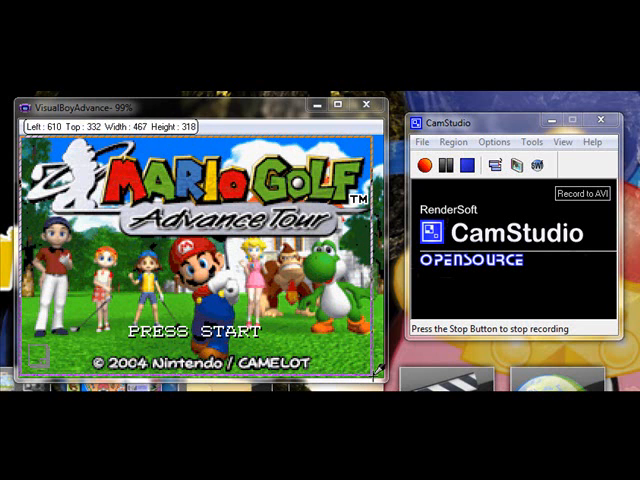
left_click(474, 166)
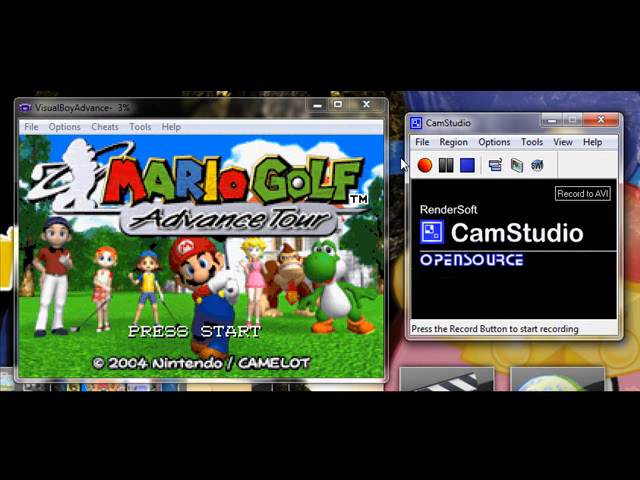
left_click(432, 164)
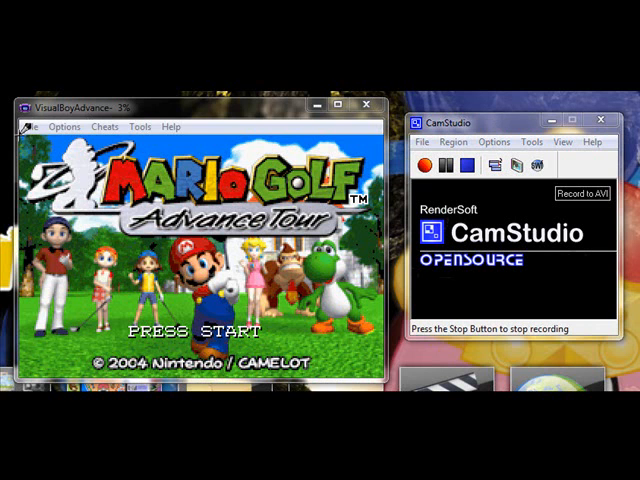
mouse_move(336, 296)
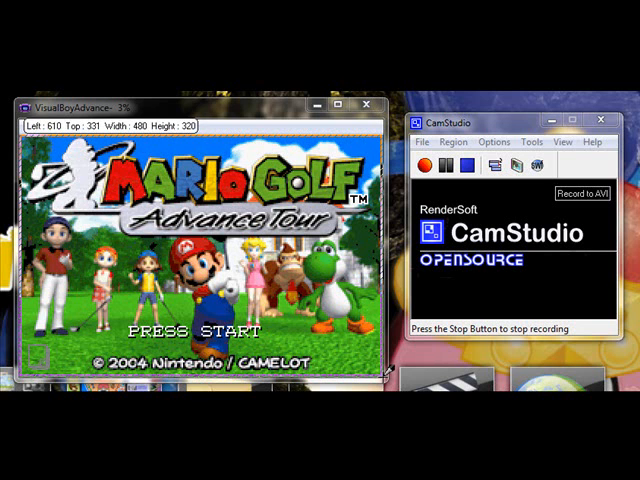
left_click(428, 164)
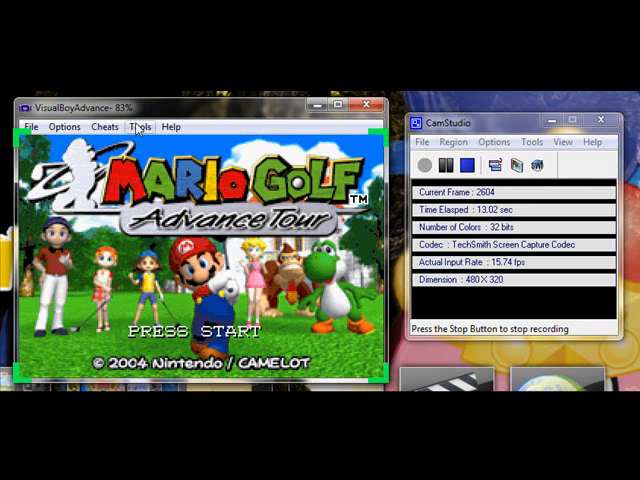
Start recording game sound to a wave file named testsound in the LP folder.
left_click(140, 126)
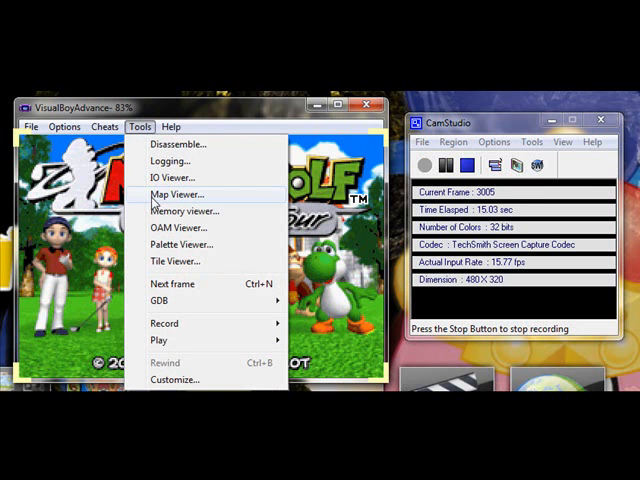
mouse_move(164, 324)
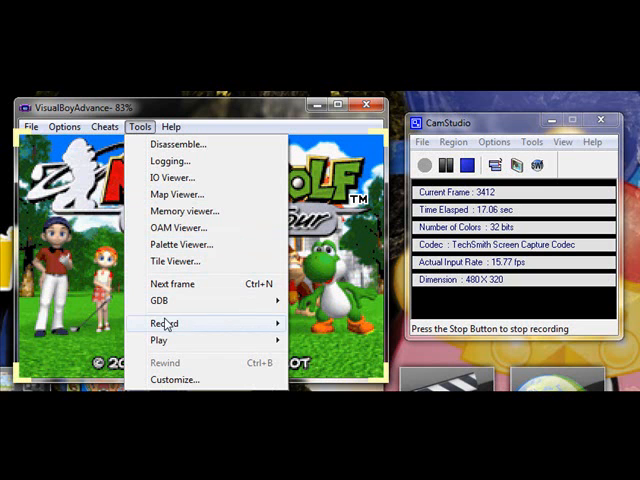
left_click(164, 324)
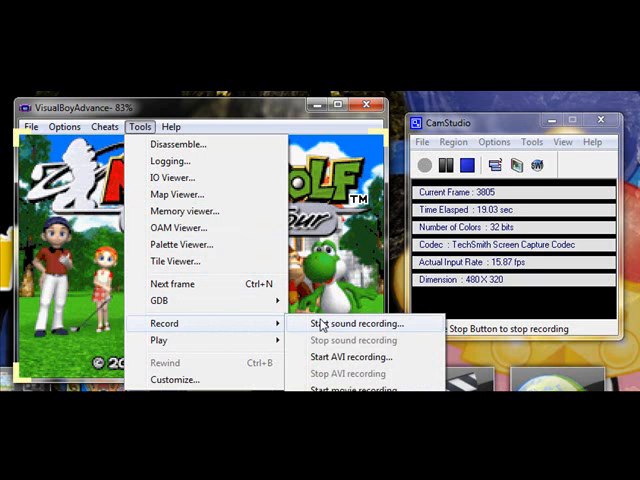
left_click(348, 324)
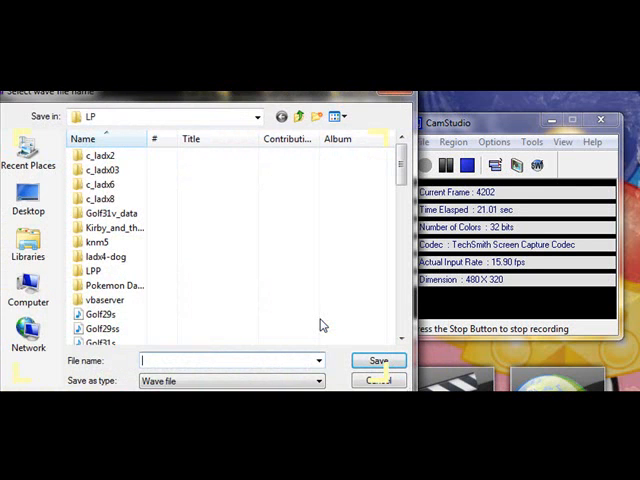
type("testse")
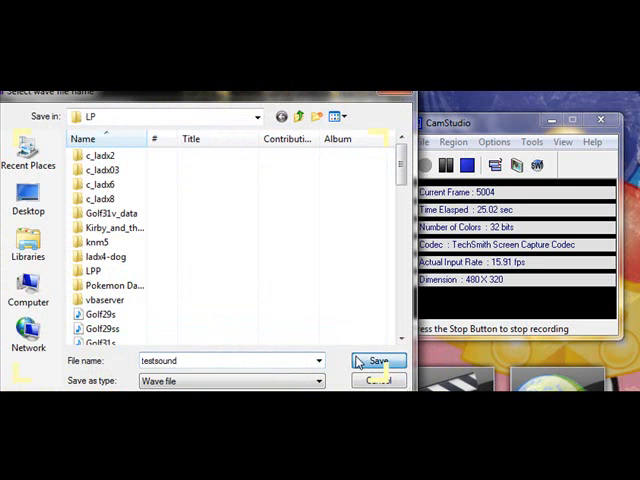
left_click(376, 360)
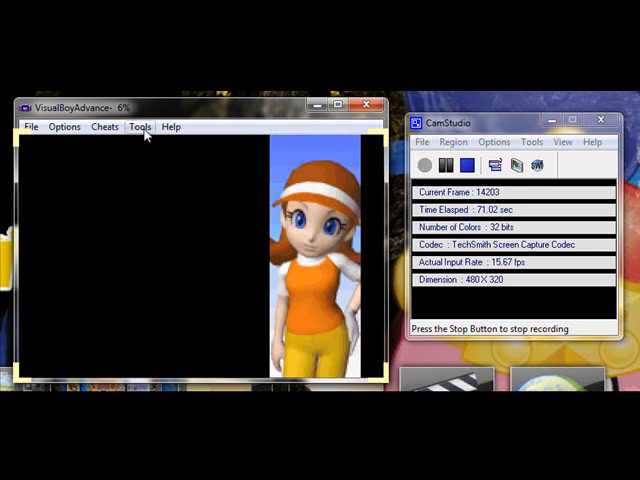
Let Mario Golf advance to the character portraits while sound records, then revisit the Tools menu.
left_click(140, 128)
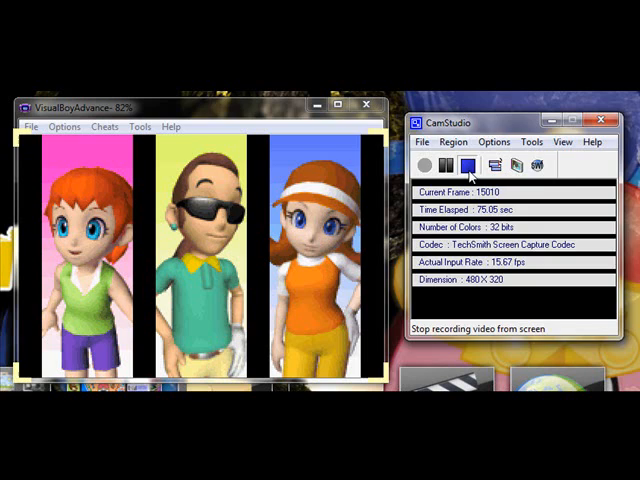
Stop the CamStudio capture, load Pokemon Puzzle Challenge.gbc, and begin a fresh screen recording.
left_click(458, 164)
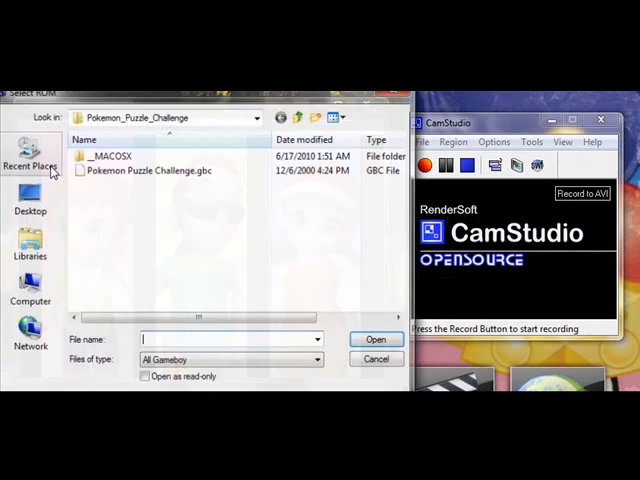
left_click(376, 340)
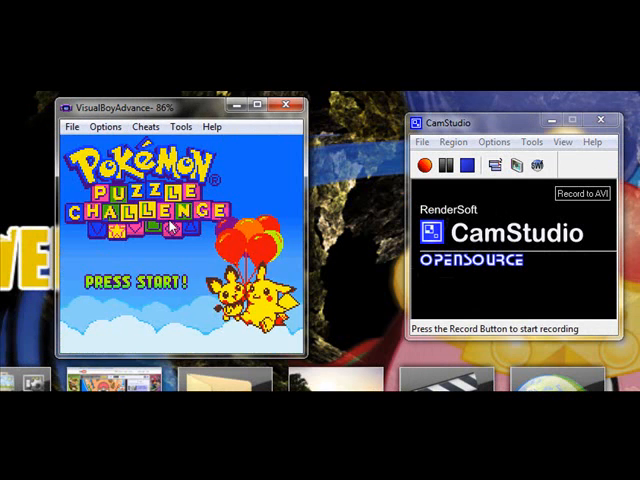
left_click(430, 164)
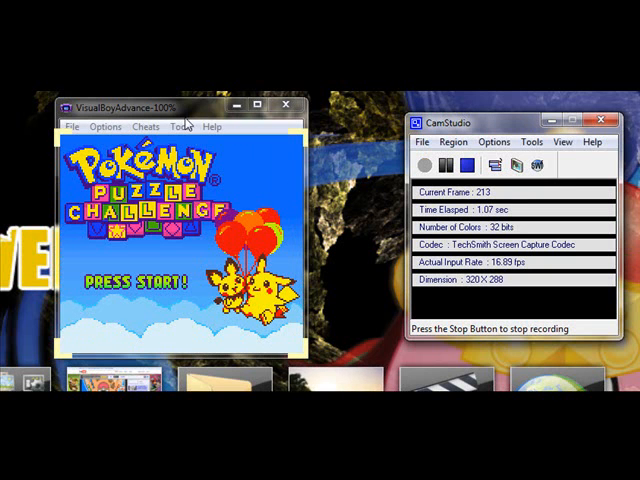
Start saving the game's sound to a wave file named buzzletest in the LP folder.
left_click(180, 126)
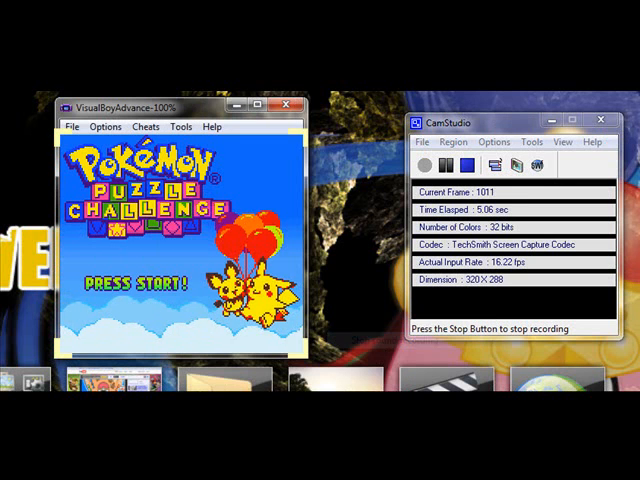
left_click(180, 126)
type("pi")
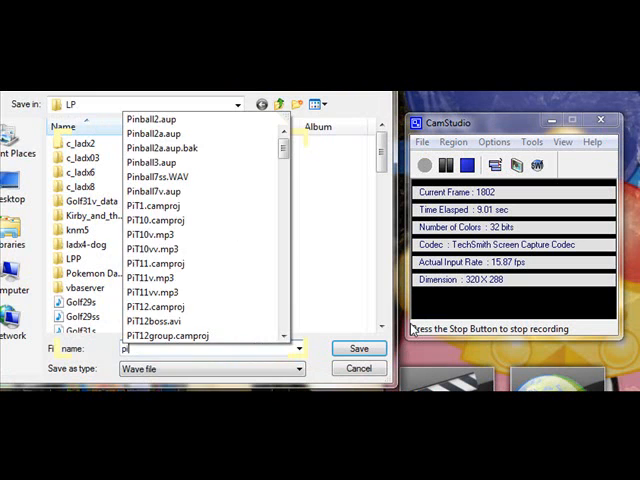
type("buzzletest")
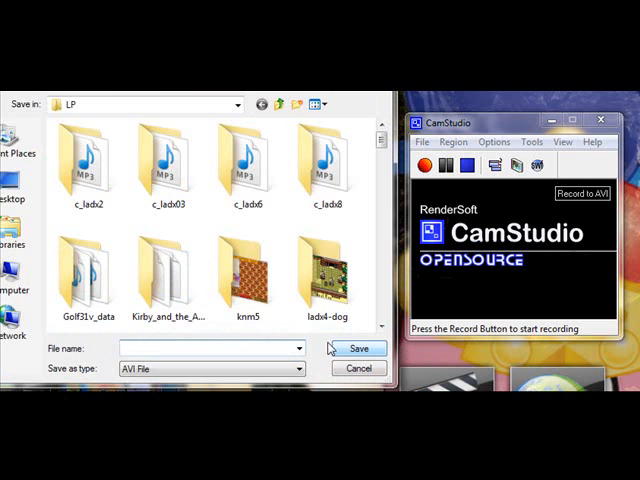
Name the new AVI capture file puzzletestv, reaching the video compressor choice.
type("p")
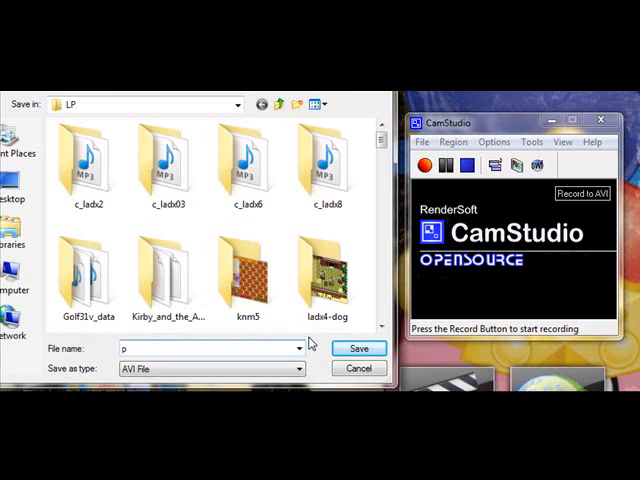
type("su")
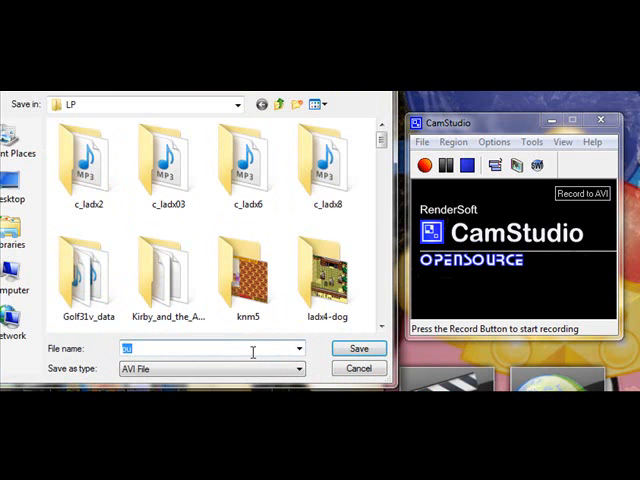
type("puzzletestv")
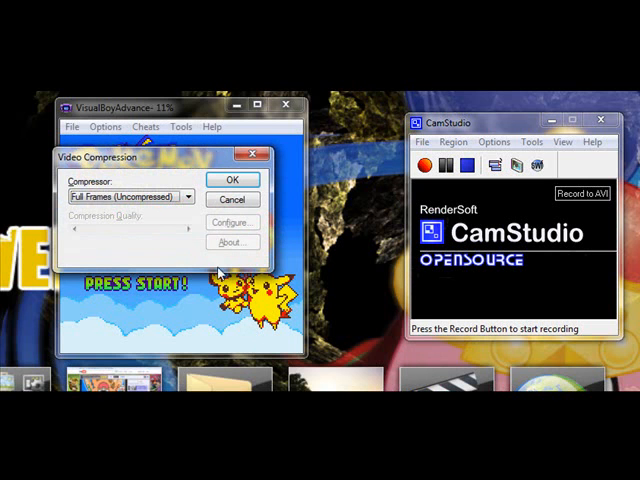
Select the Xvid MPEG-4 Codec compressor and confirm it to begin video capture.
left_click(186, 196)
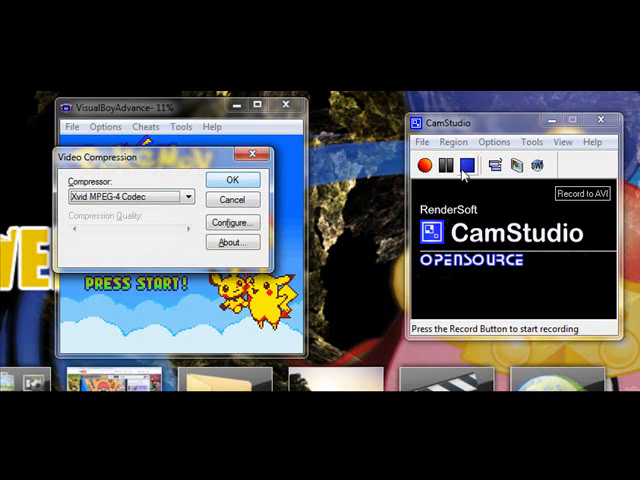
left_click(494, 140)
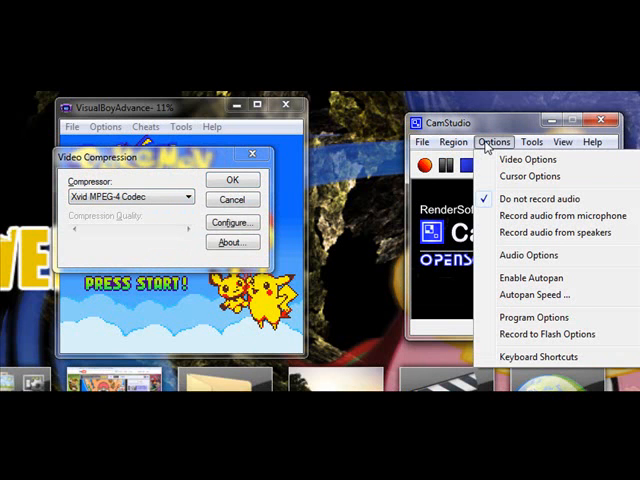
left_click(454, 140)
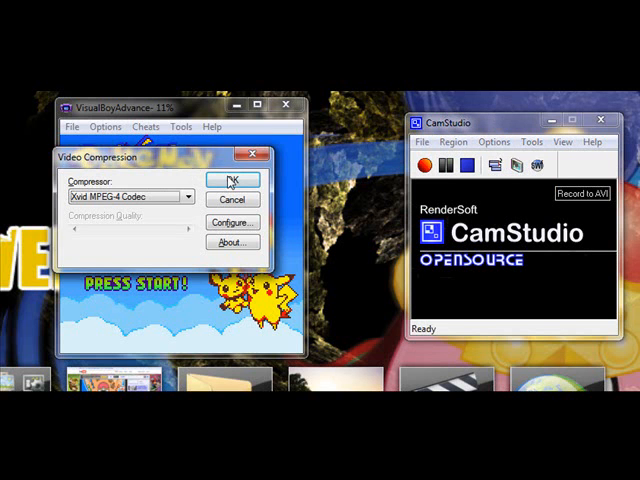
left_click(230, 180)
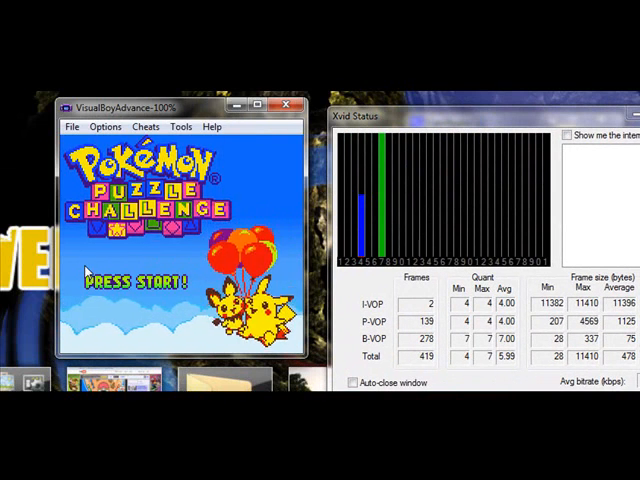
Stop the AVI video capture and let the game advance to its main menu.
left_click(180, 126)
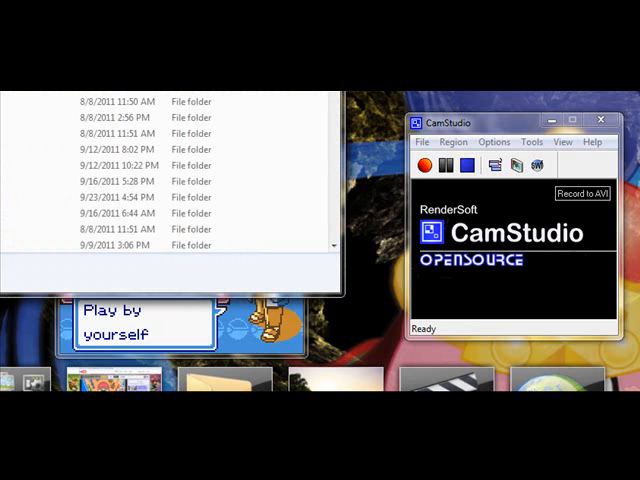
scroll("down", 3)
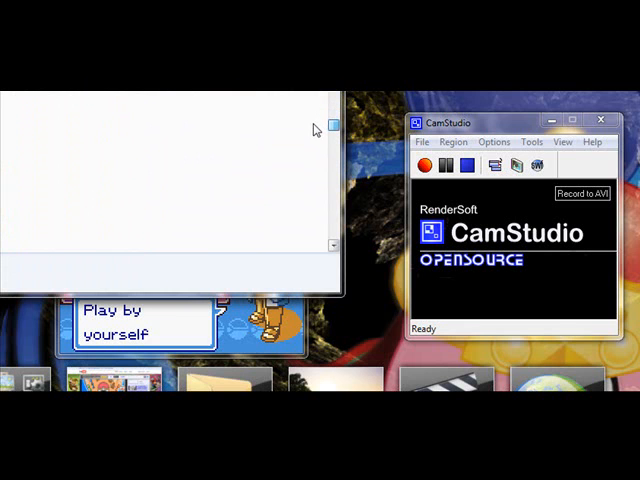
mouse_move(304, 164)
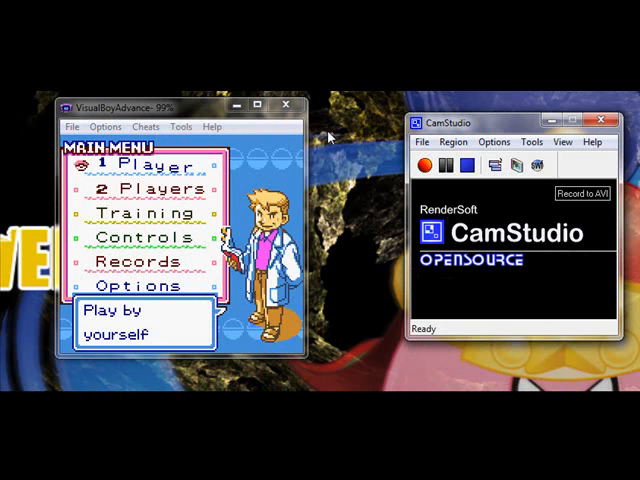
mouse_move(330, 138)
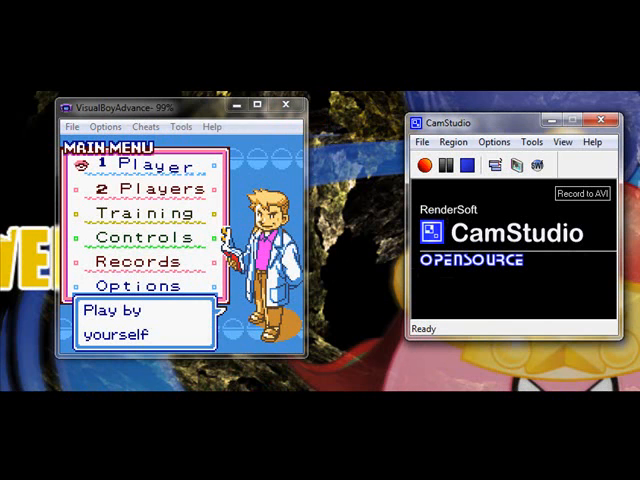
Start recording a gameplay movie named 'puz' in the LP folder and reopen the Tools menu.
left_click(180, 126)
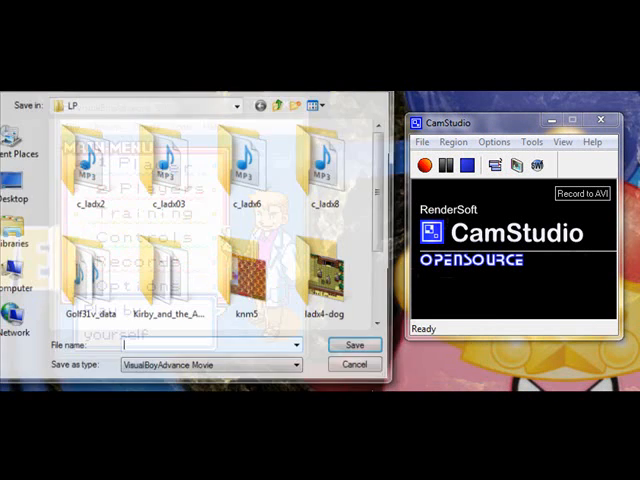
type("puz")
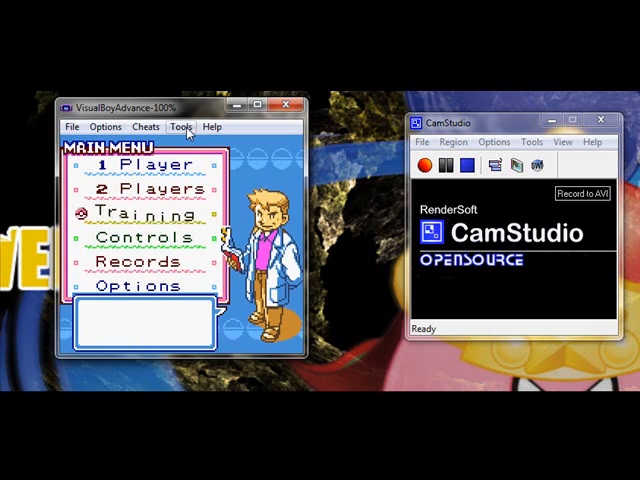
left_click(180, 126)
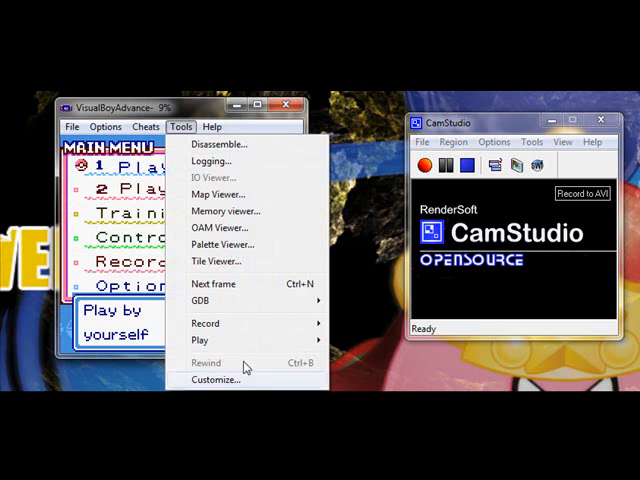
mouse_move(204, 342)
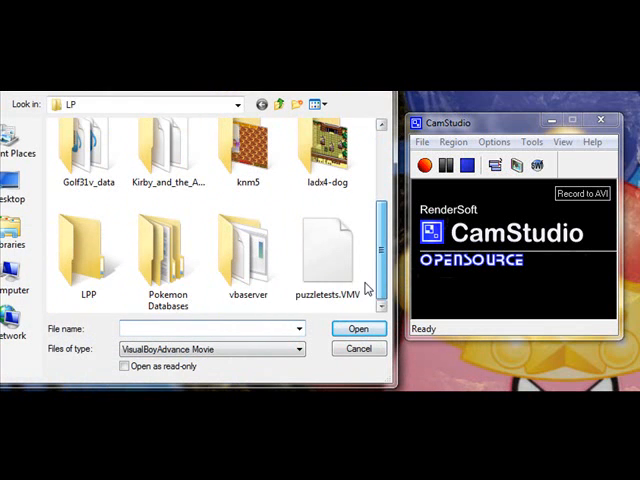
Stop the movie recording and play back puzzletests.VMV from the LP folder.
left_click(358, 328)
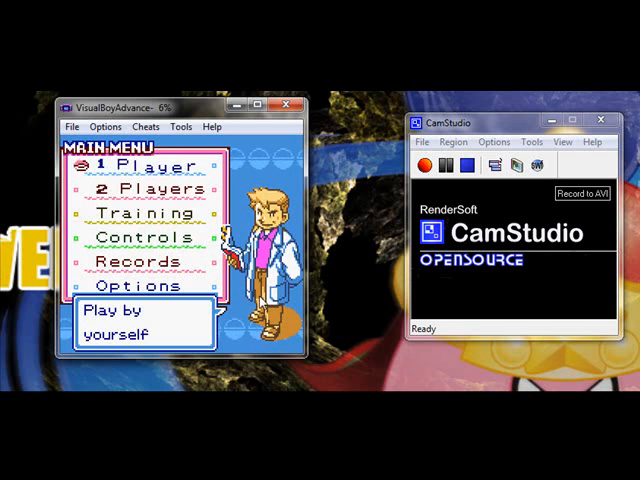
left_click(180, 126)
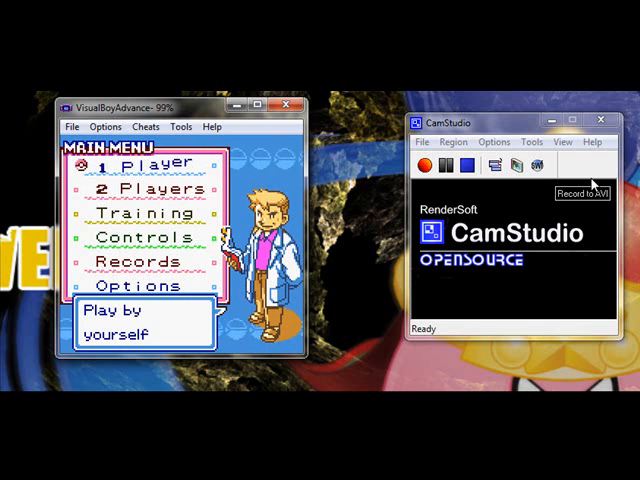
left_click(180, 128)
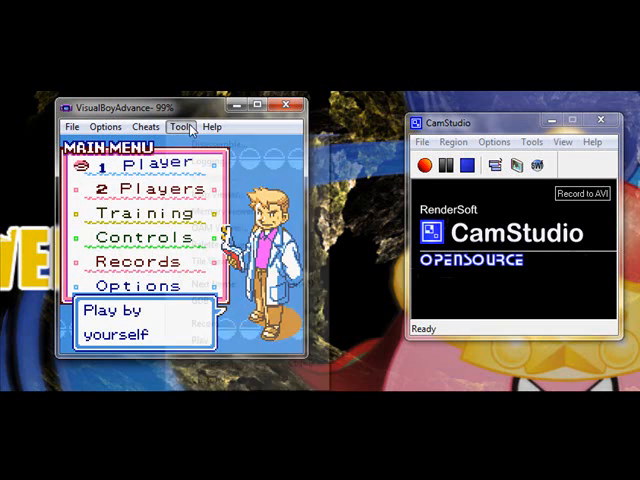
Check VisualBoyAdvance's movie playback choices, then show CamStudio's recording options with audio source choices.
left_click(182, 126)
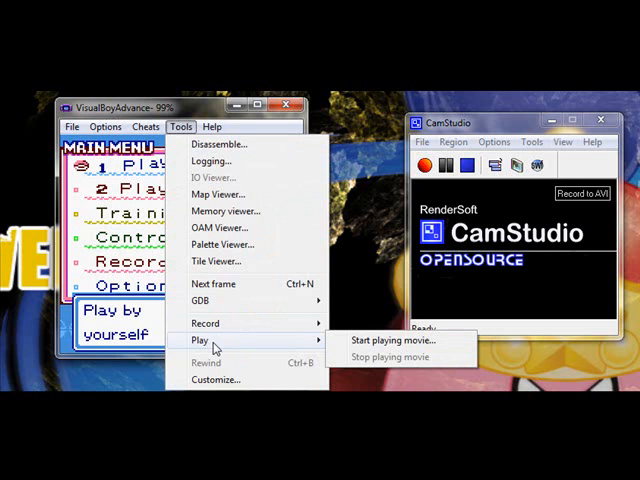
left_click(492, 140)
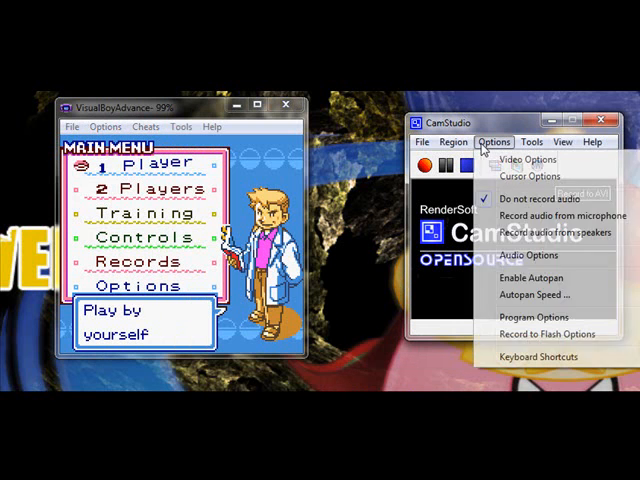
mouse_move(528, 160)
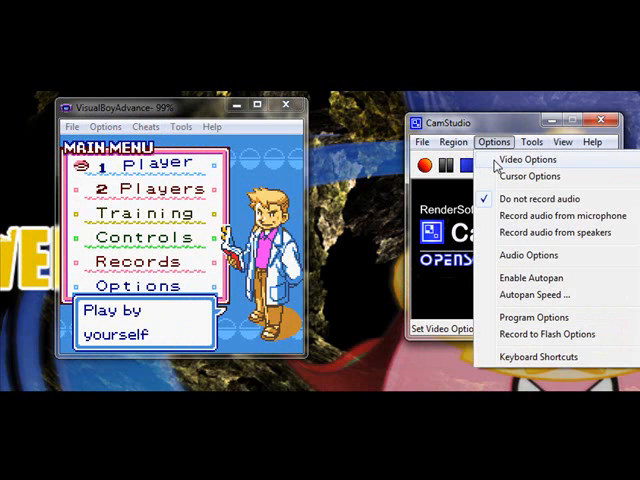